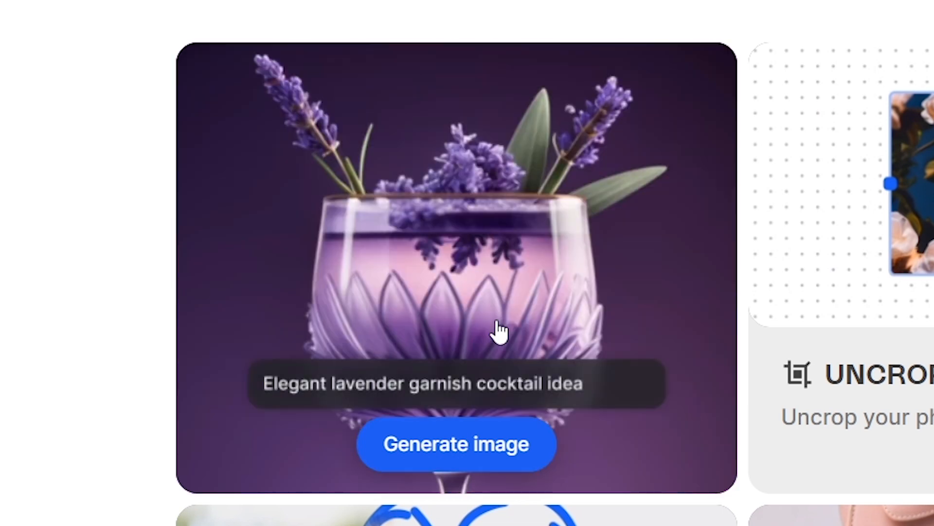
Step: Open the Stable Diffusion XL generator from the cocktail example and show its style presets
{"action": "left_click", "coordinate": [455, 444]}
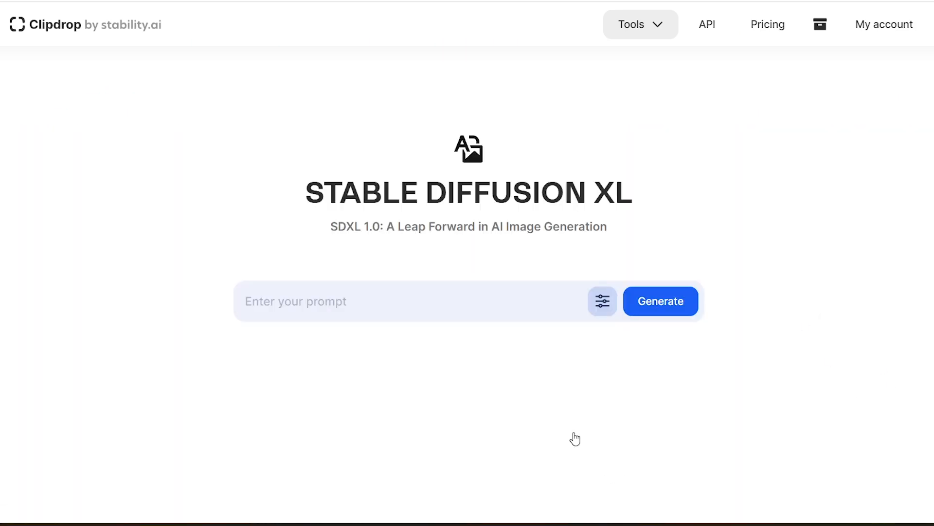
{"action": "left_click", "coordinate": [602, 301]}
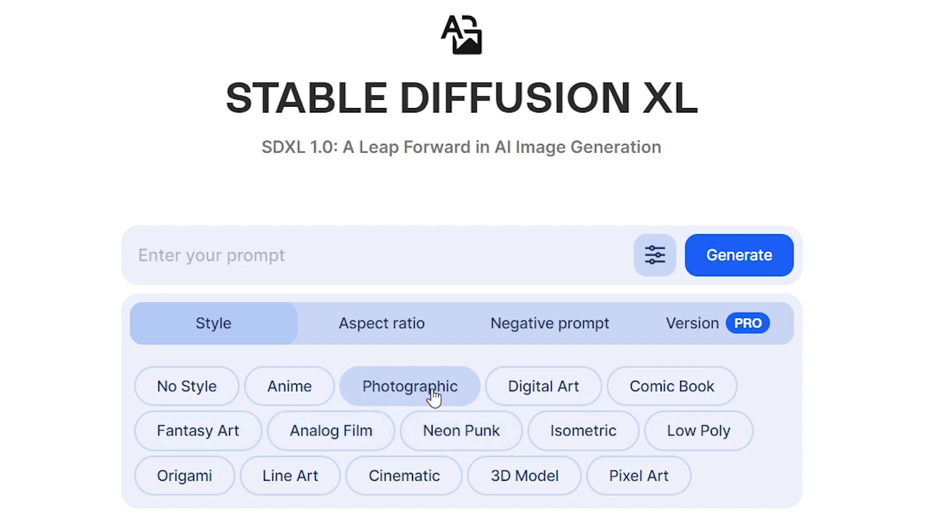
Step: Review the aspect ratio, negative prompt and SDXL version settings in turn
{"action": "left_click", "coordinate": [380, 322]}
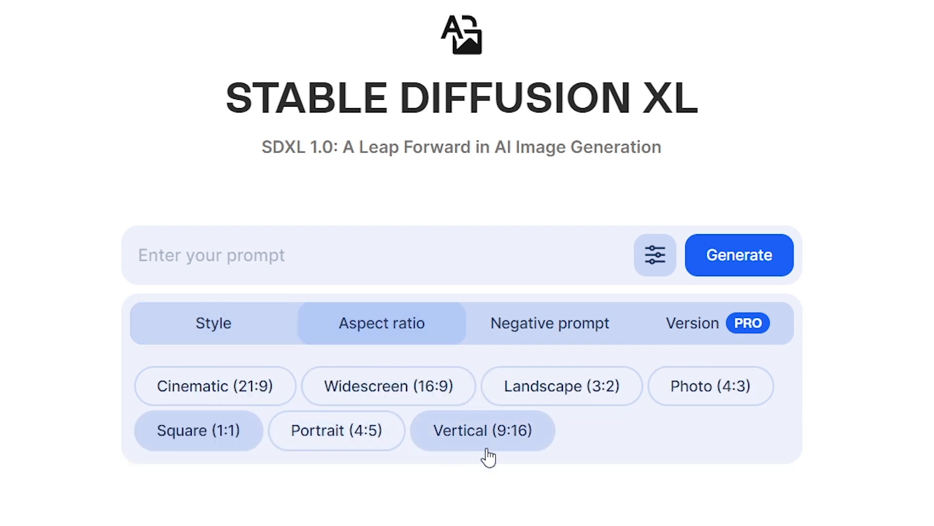
{"action": "left_click", "coordinate": [549, 322]}
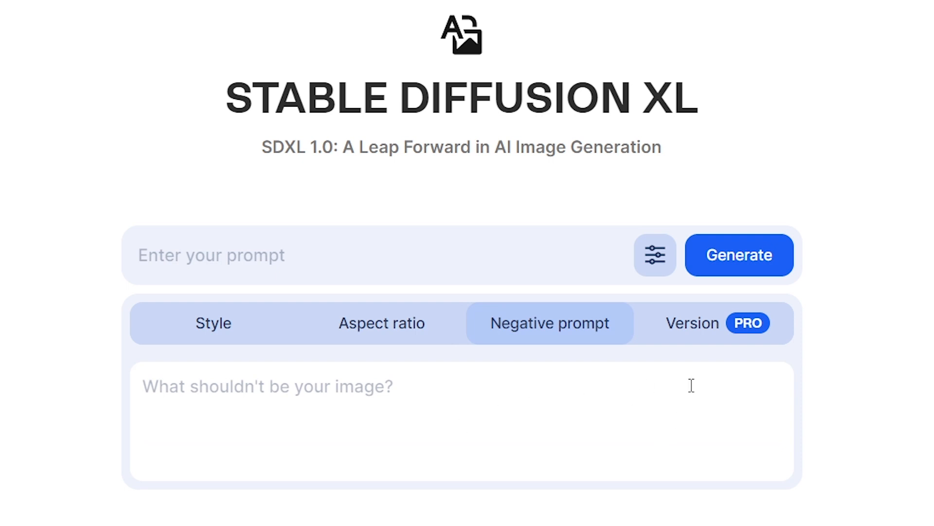
{"action": "left_click", "coordinate": [693, 322]}
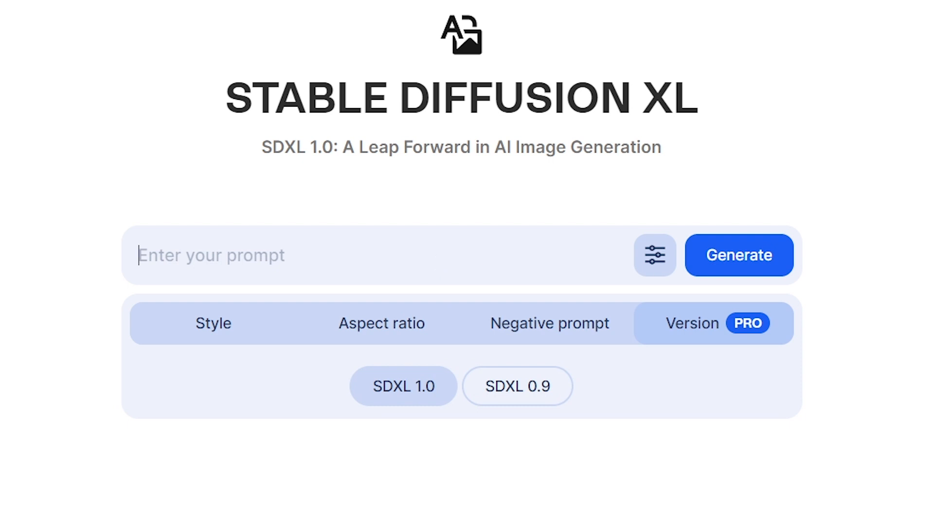
Step: Generate images from the prompt 'Elon musk riding a horse in'
{"action": "type", "text": "Elon musk"}
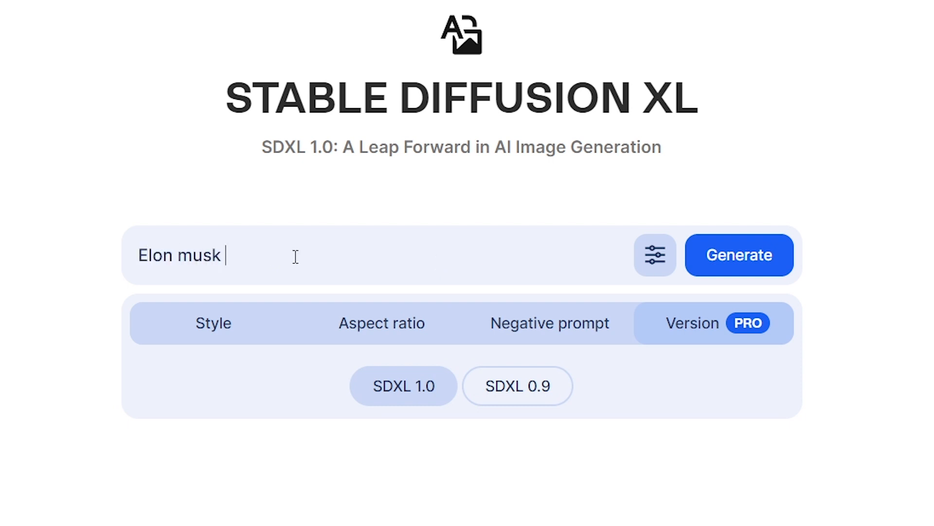
{"action": "type", "text": "riding a horse in"}
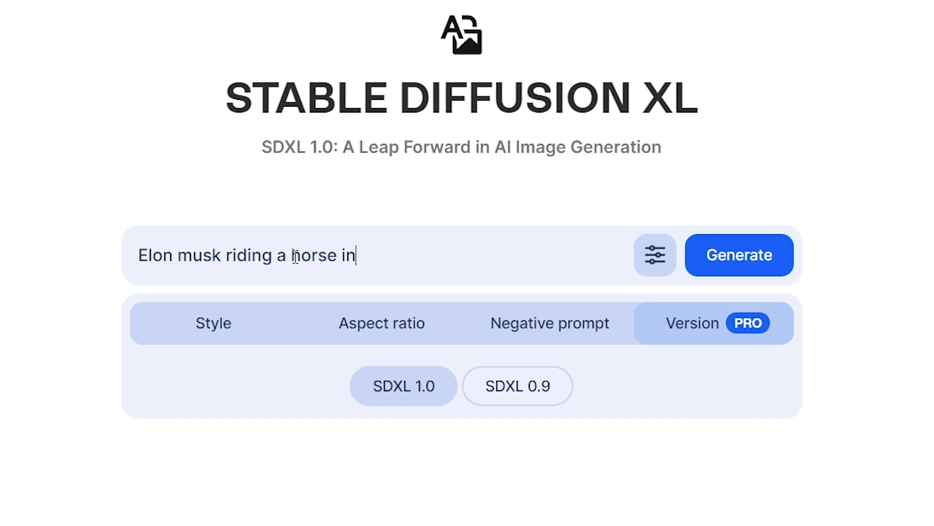
{"action": "left_click", "coordinate": [738, 255]}
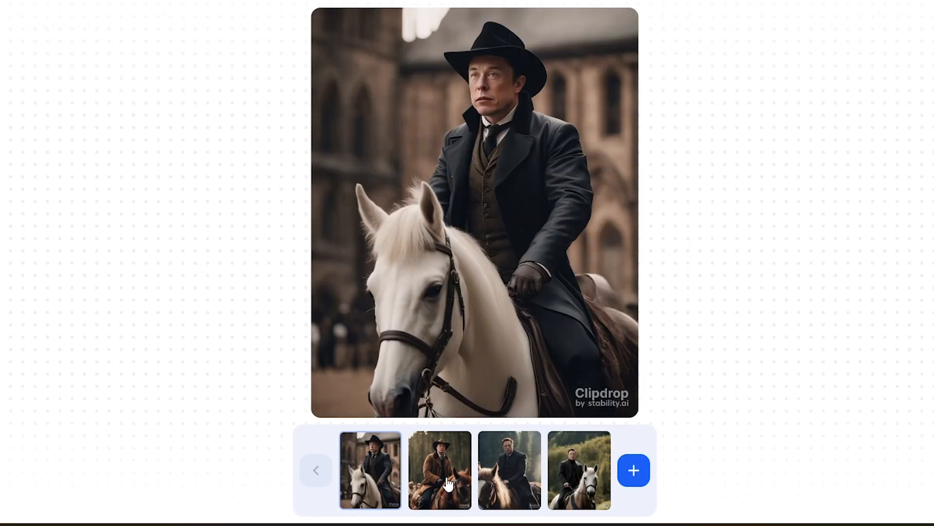
Step: Preview the second, third and fourth generated horse-riding images
{"action": "left_click", "coordinate": [439, 471]}
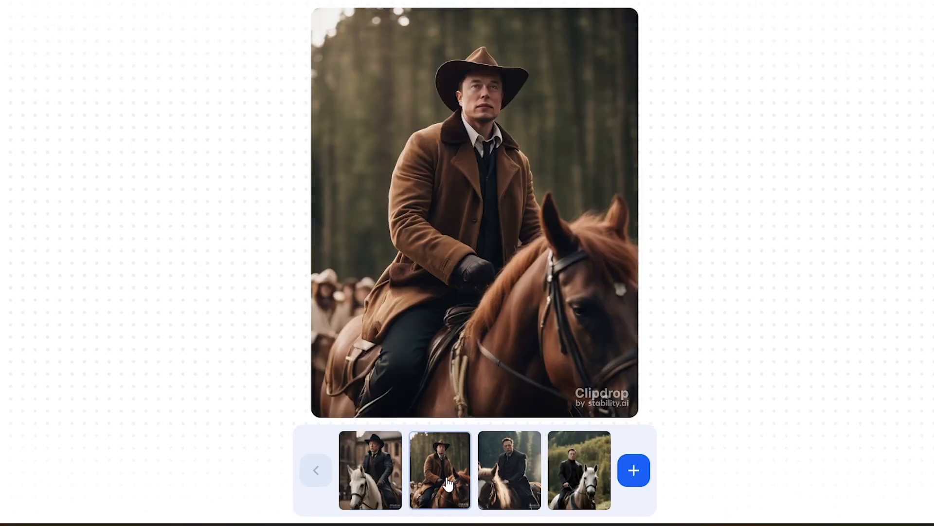
{"action": "left_click", "coordinate": [510, 469]}
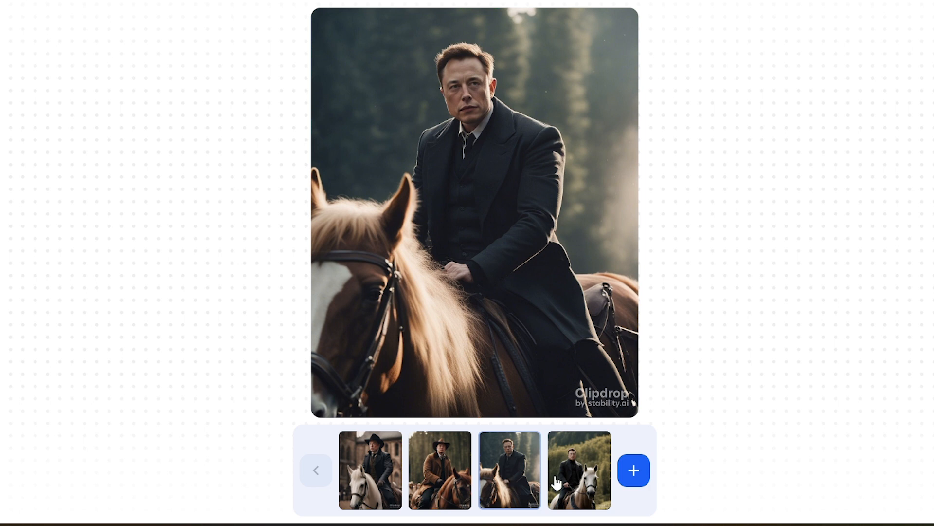
{"action": "left_click", "coordinate": [578, 470]}
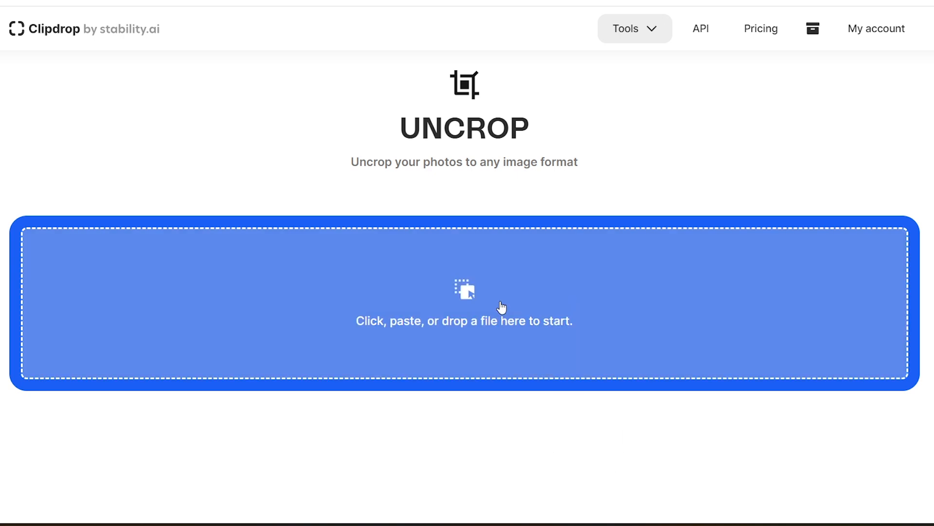
Step: Uncrop the meadow cabin photo to 1024×576 and view another expanded version
{"action": "left_click", "coordinate": [464, 300]}
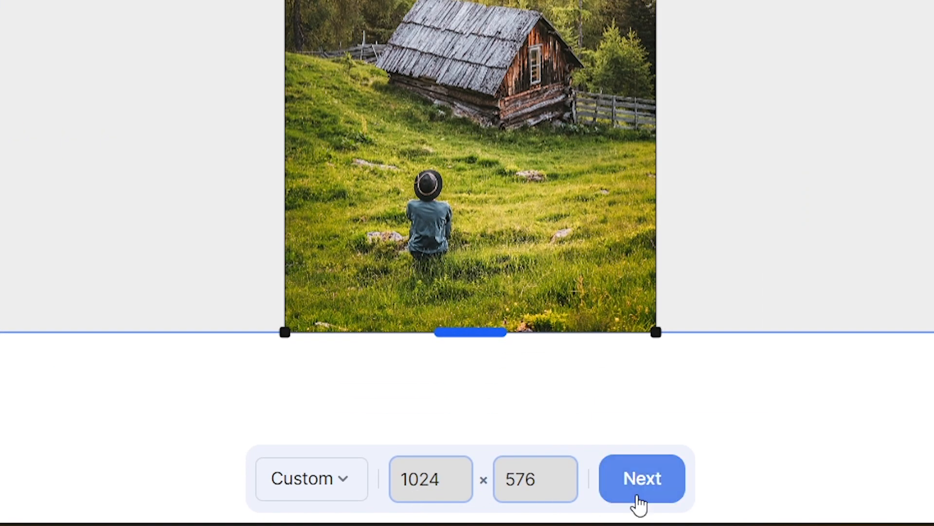
{"action": "left_click", "coordinate": [643, 478]}
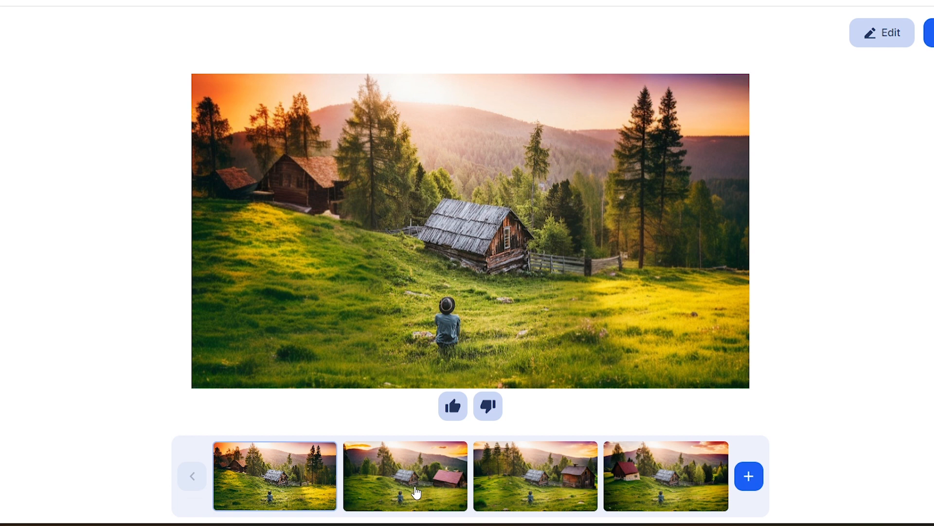
{"action": "left_click", "coordinate": [534, 476]}
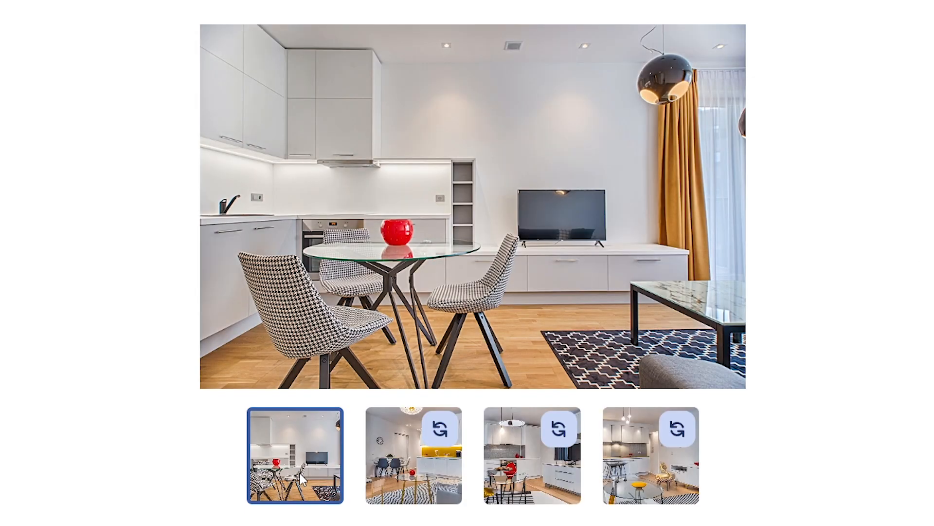
Step: Preview the second and third kitchen interior variations
{"action": "left_click", "coordinate": [412, 459]}
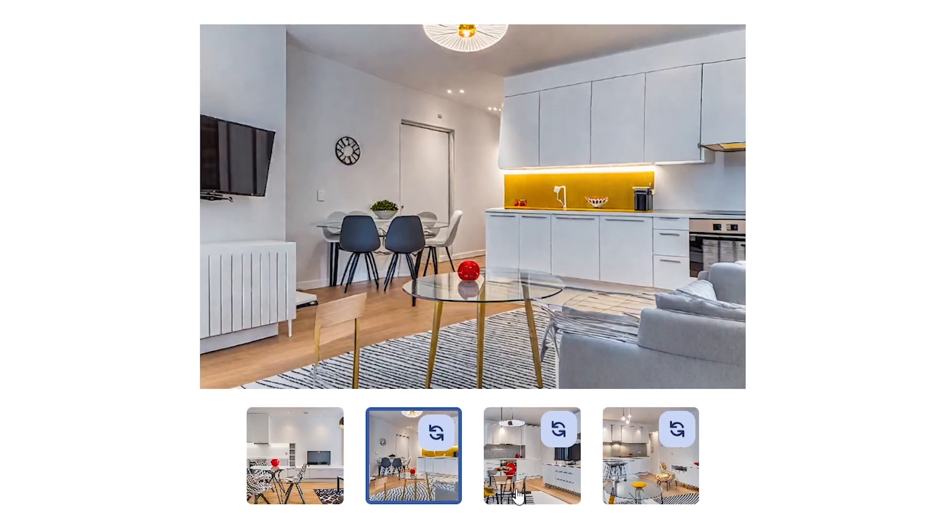
{"action": "left_click", "coordinate": [532, 456]}
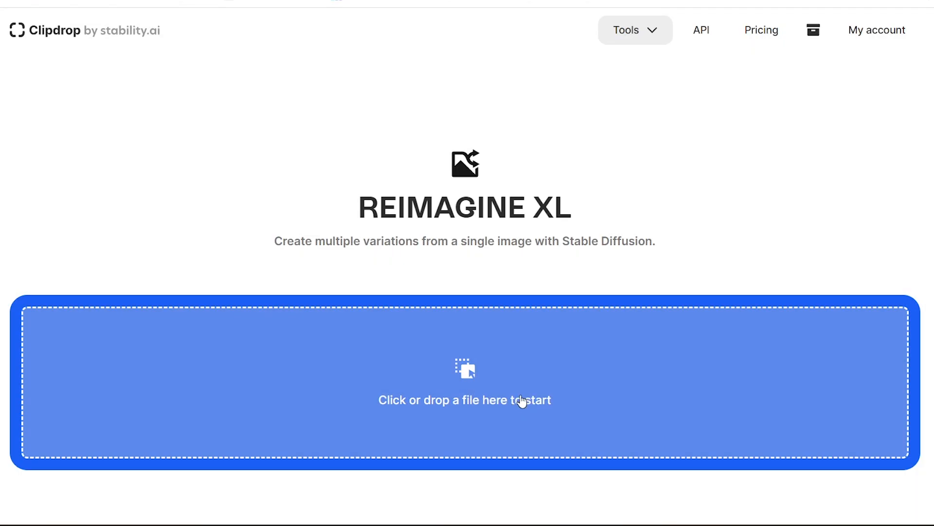
Step: Upload the mountain lake photo to Reimagine XL and preview its second and third variations
{"action": "left_click", "coordinate": [464, 381]}
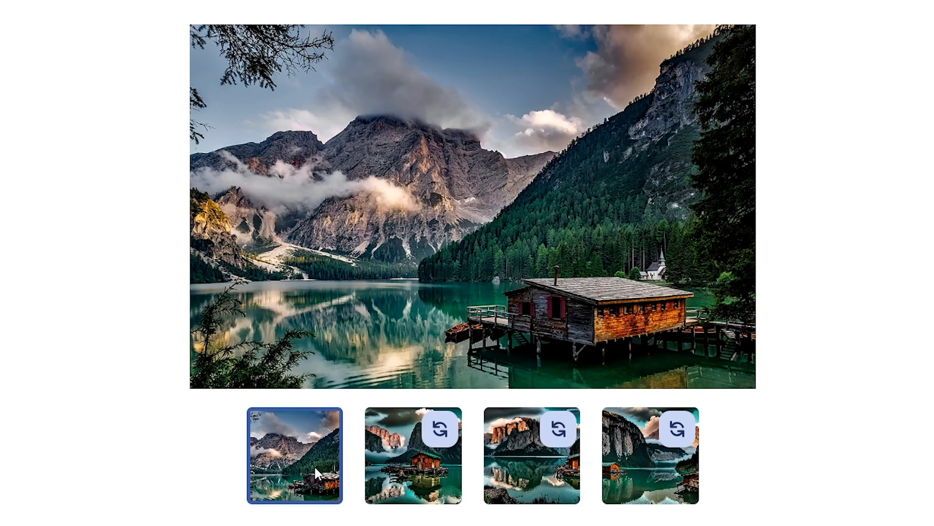
{"action": "left_click", "coordinate": [412, 457]}
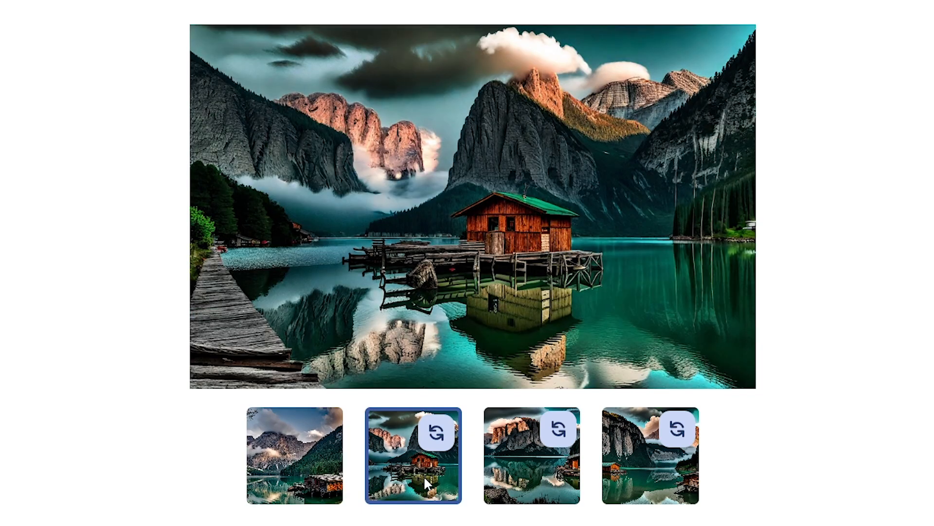
{"action": "left_click", "coordinate": [531, 457]}
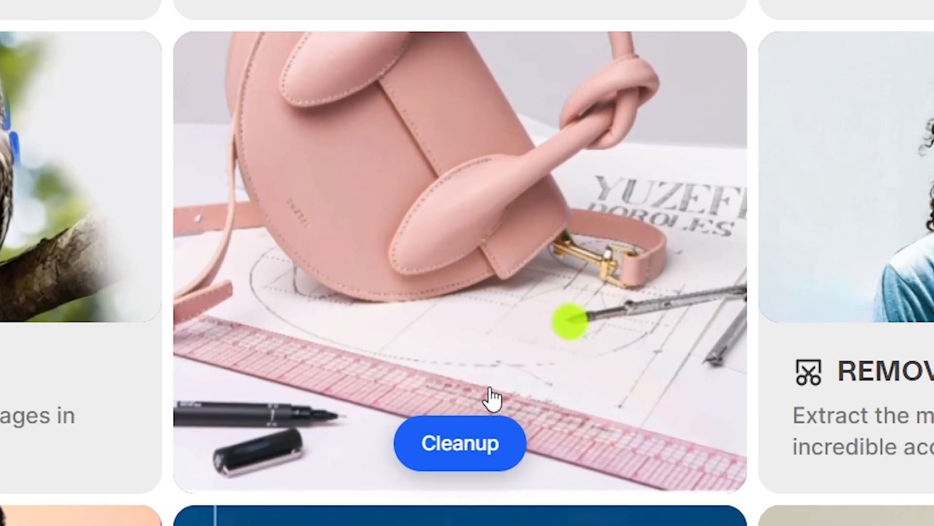
Step: Use Cleanup to erase the grazing deer and the living-room table
{"action": "left_click", "coordinate": [459, 444]}
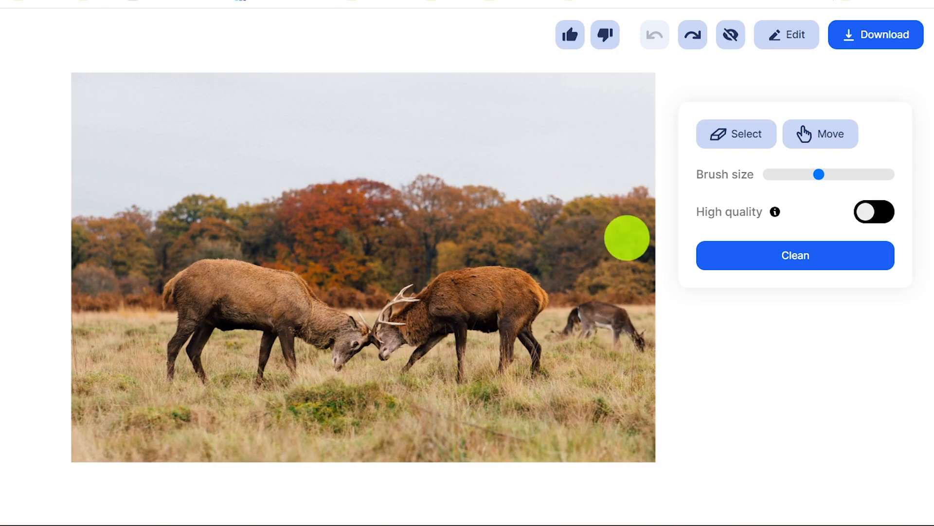
{"action": "left_click_drag", "start_coordinate": [627, 237], "coordinate": [596, 325]}
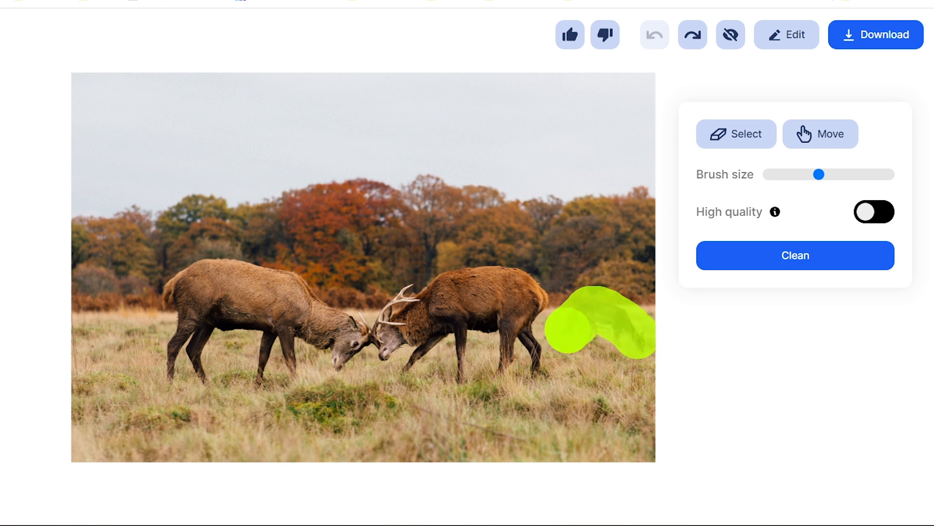
{"action": "left_click", "coordinate": [795, 255]}
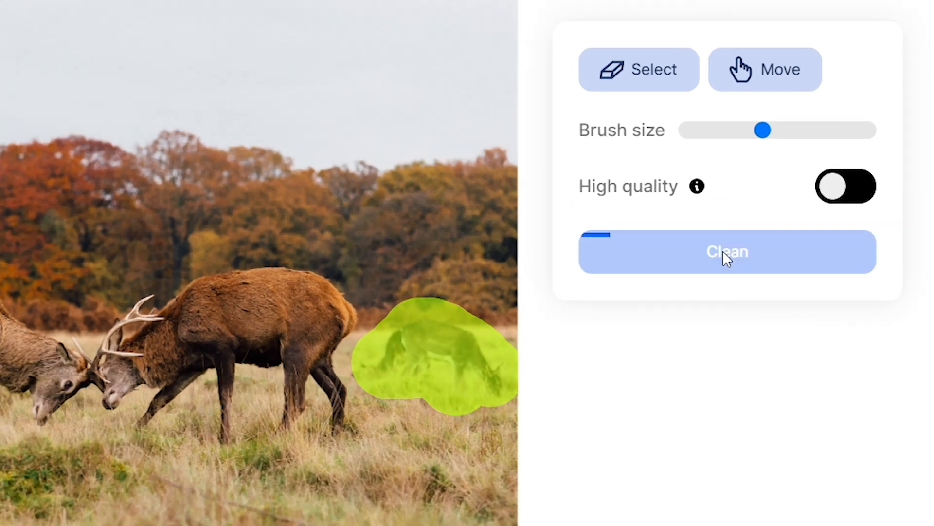
{"action": "left_click", "coordinate": [726, 252]}
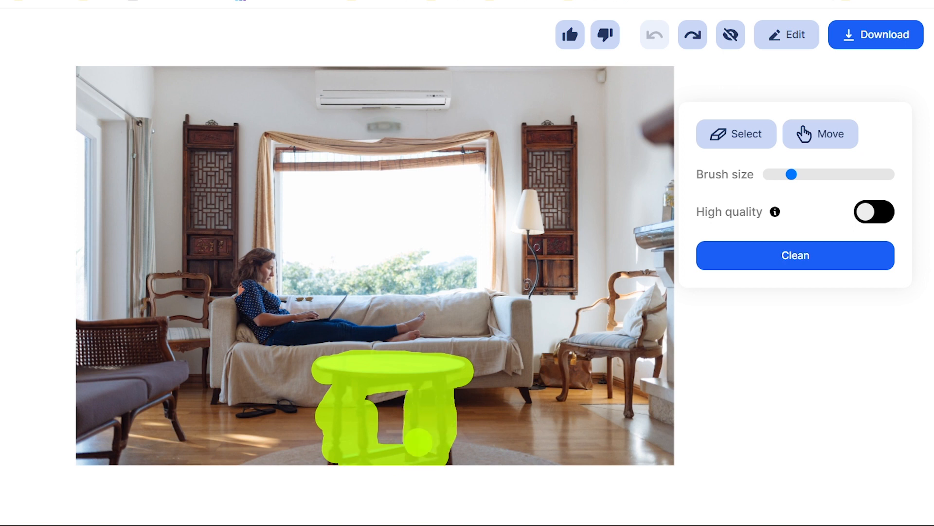
{"action": "left_click", "coordinate": [794, 255]}
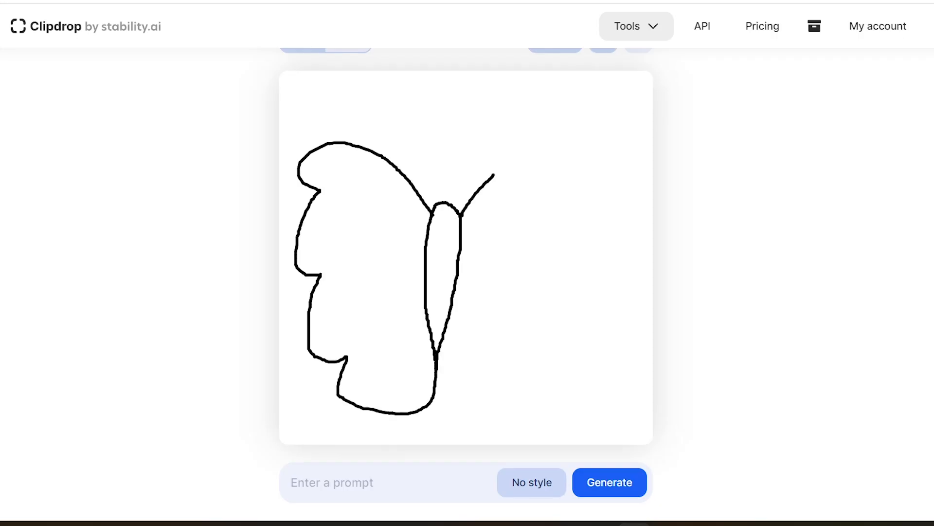
Step: Generate an image from the butterfly sketch with the prompt 'colorful butterfly'
{"action": "scroll", "scroll_direction": "down", "scroll_amount": 3}
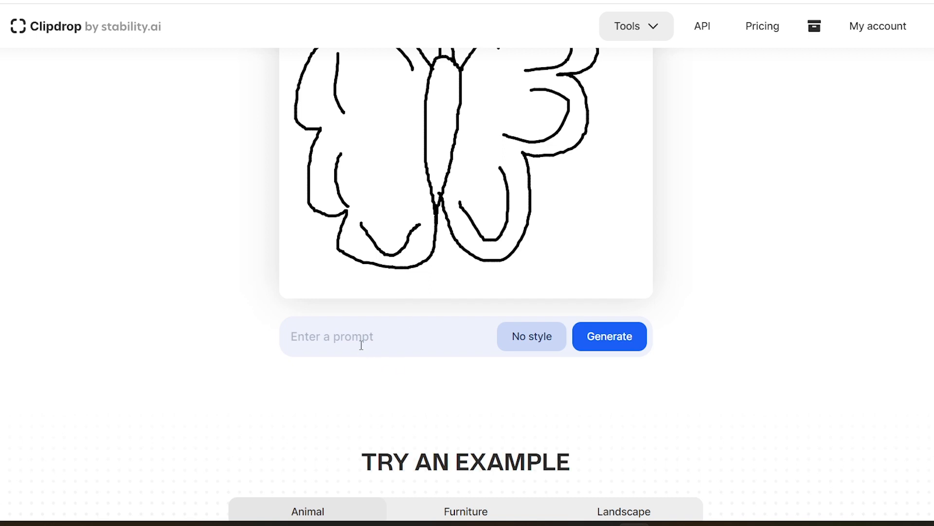
{"action": "type", "text": "colorful butterfly"}
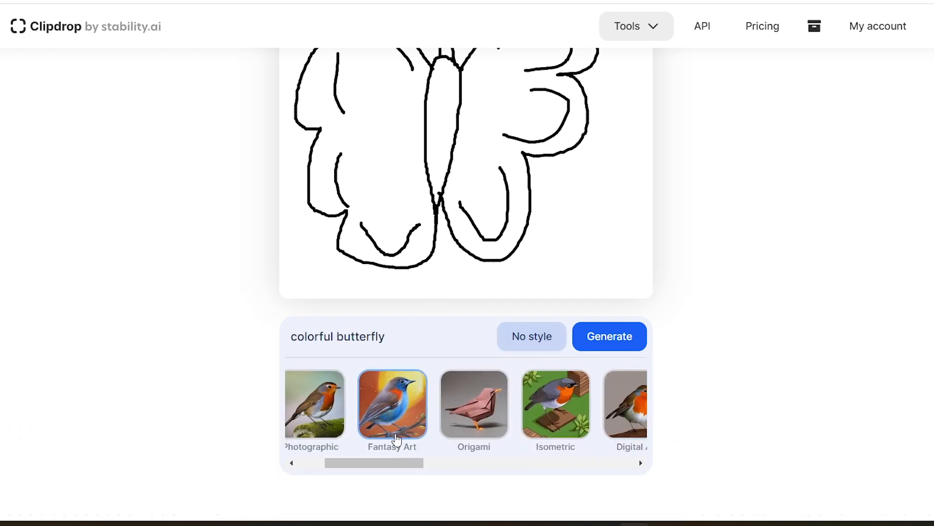
{"action": "left_click", "coordinate": [393, 403]}
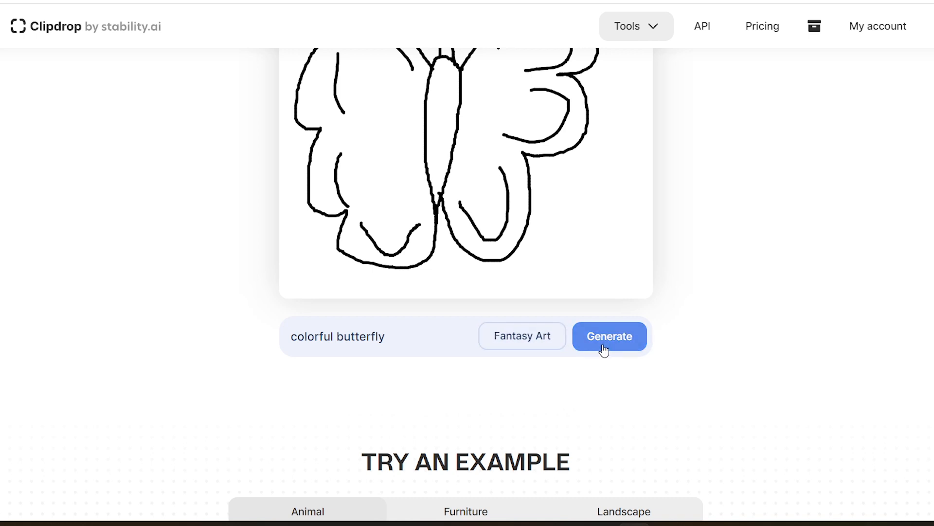
{"action": "left_click", "coordinate": [608, 335]}
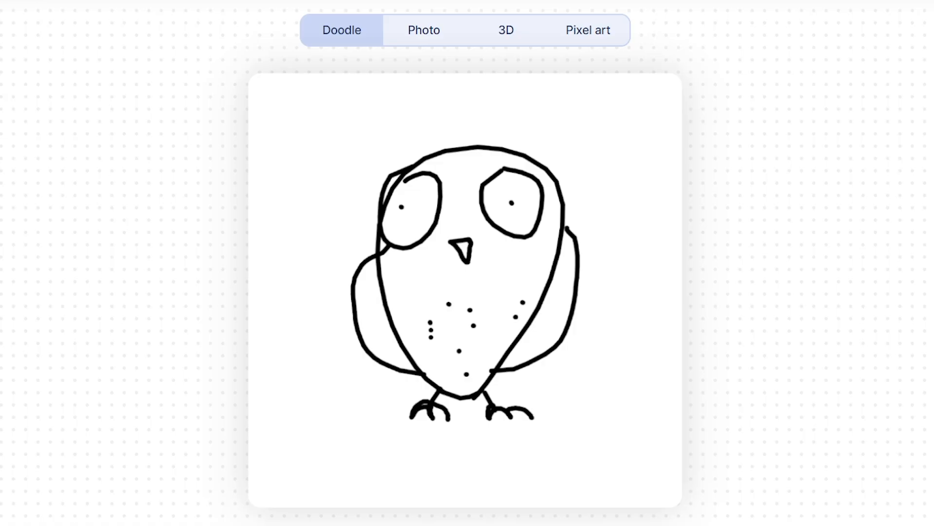
Step: Show the owl doodle example as photo, 3D and pixel art
{"action": "left_click", "coordinate": [424, 30]}
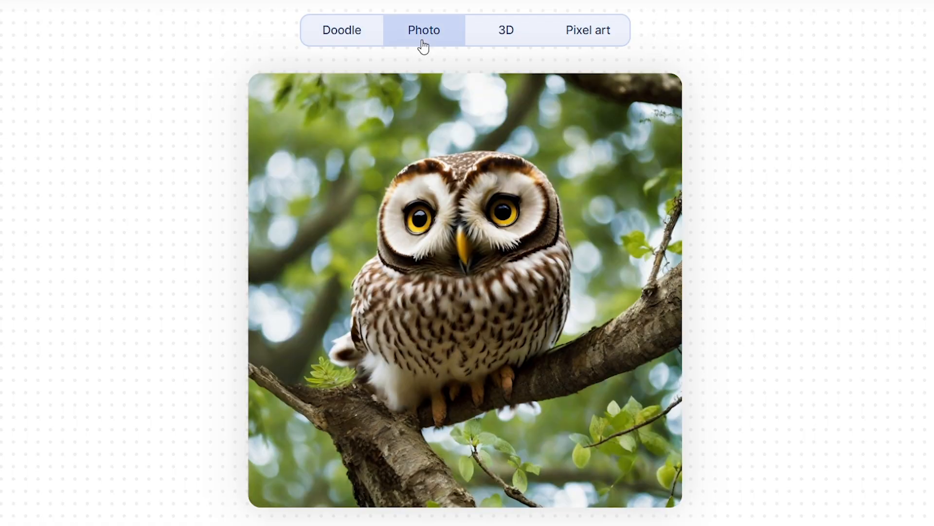
{"action": "left_click", "coordinate": [506, 30]}
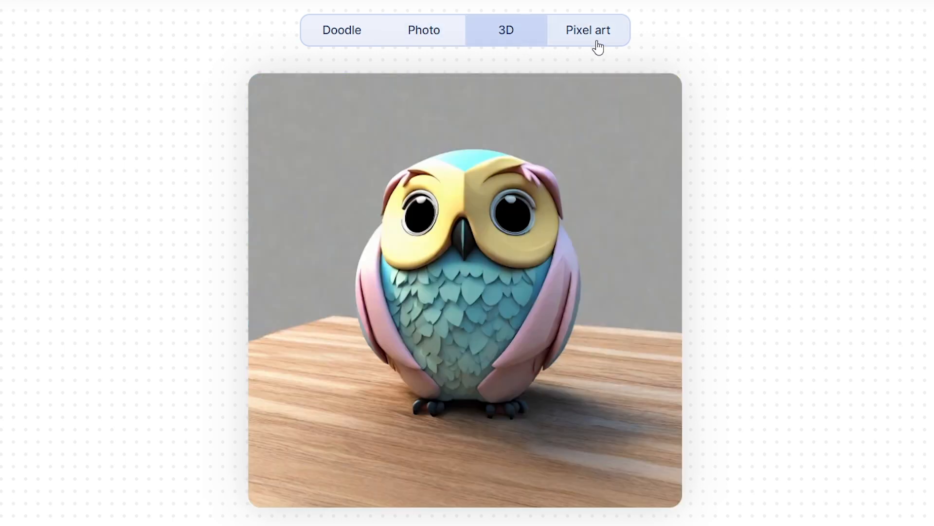
{"action": "left_click", "coordinate": [587, 29]}
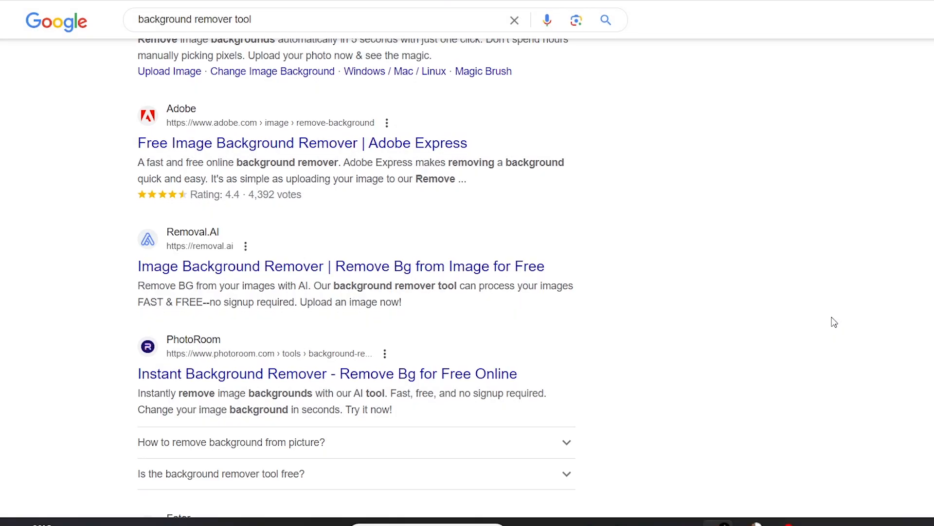
Step: Scroll down through the Google results for background remover tools
{"action": "scroll", "scroll_direction": "down", "scroll_amount": 3}
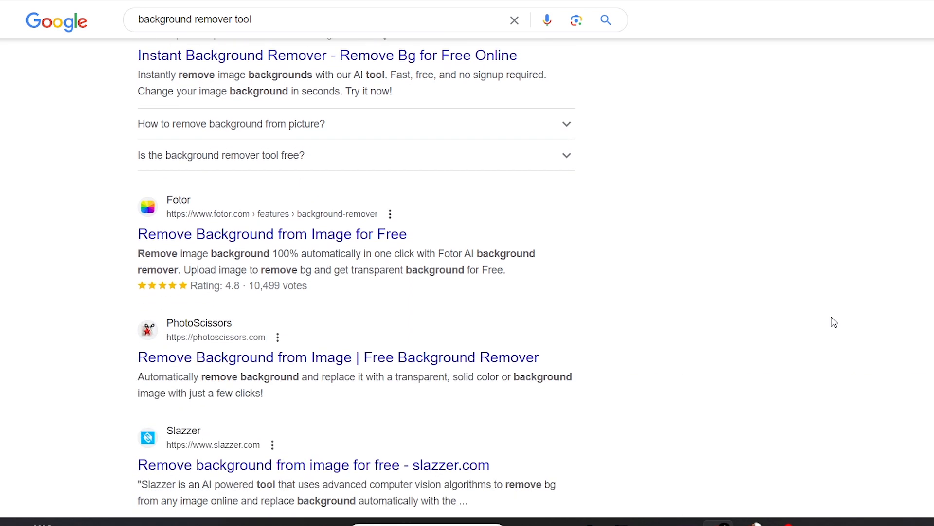
{"action": "scroll", "scroll_direction": "down", "scroll_amount": 3}
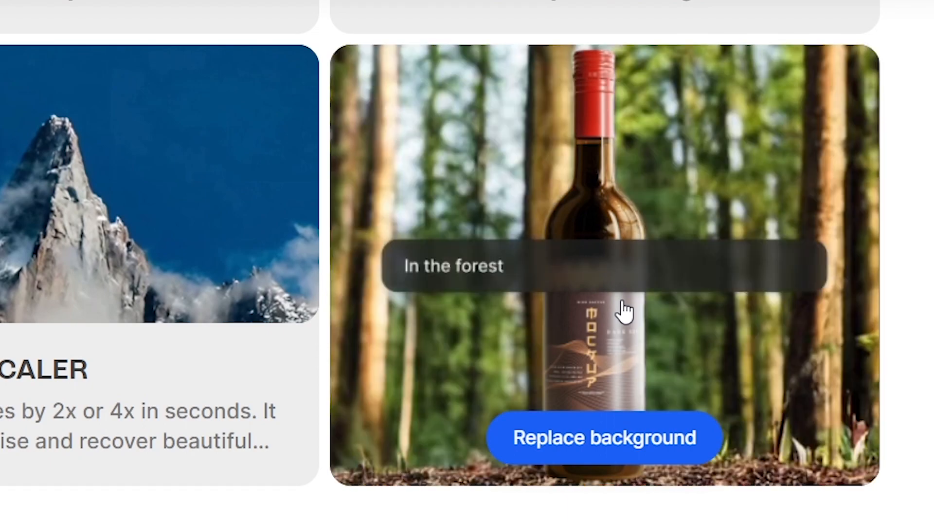
Step: Open Replace background and preview the woman in desert, flower field and forest settings
{"action": "left_click", "coordinate": [603, 437]}
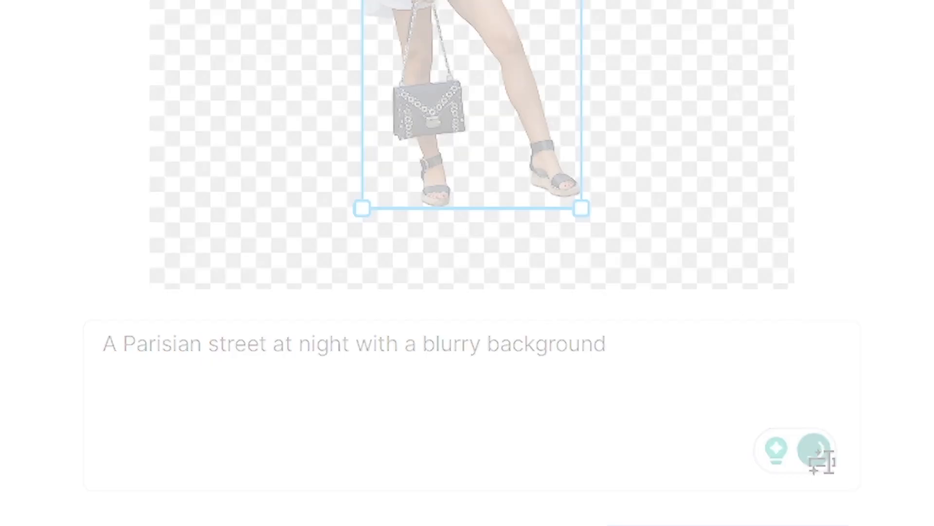
{"action": "left_click", "coordinate": [418, 475]}
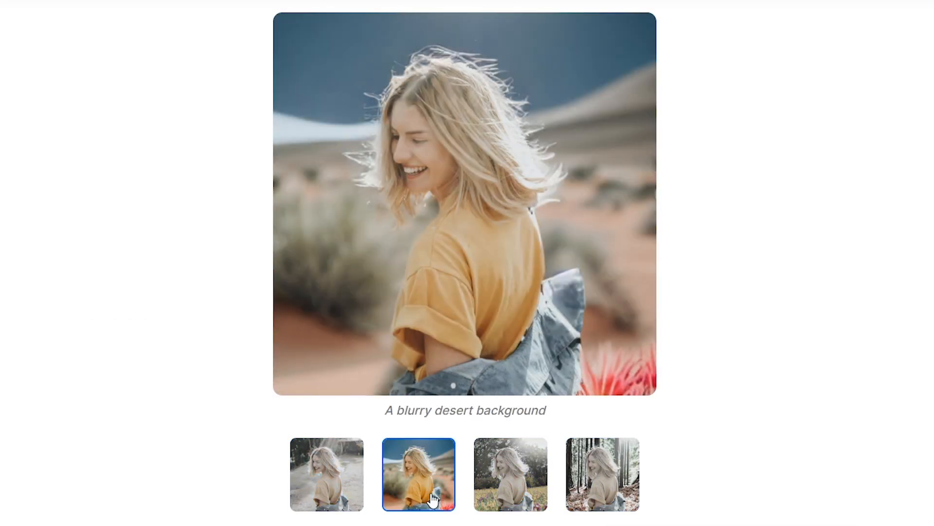
{"action": "left_click", "coordinate": [510, 475]}
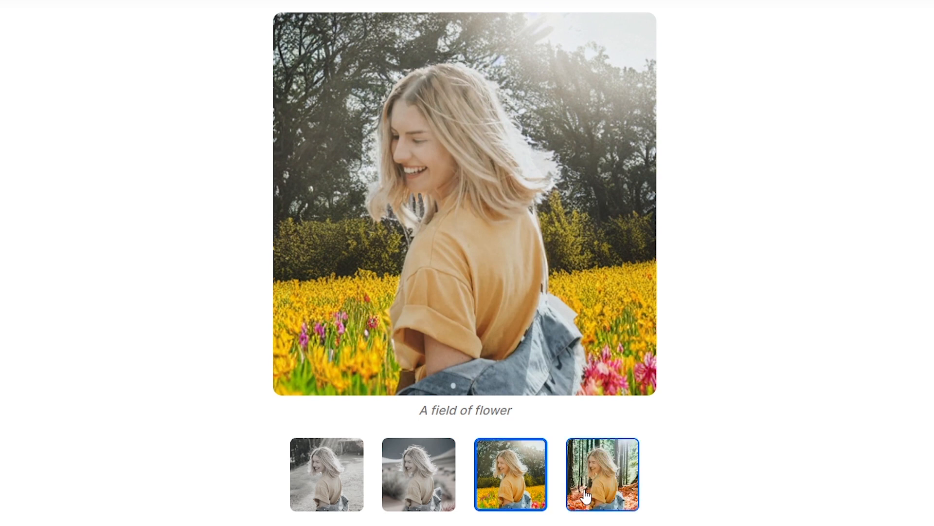
{"action": "left_click", "coordinate": [601, 474]}
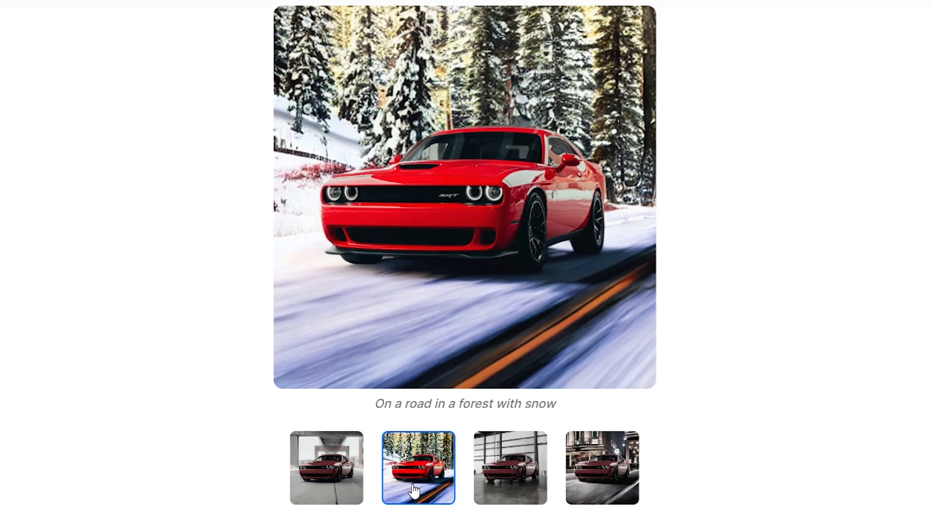
Step: Preview the red car, sneaker and selfie examples in their generated backgrounds
{"action": "left_click", "coordinate": [510, 467]}
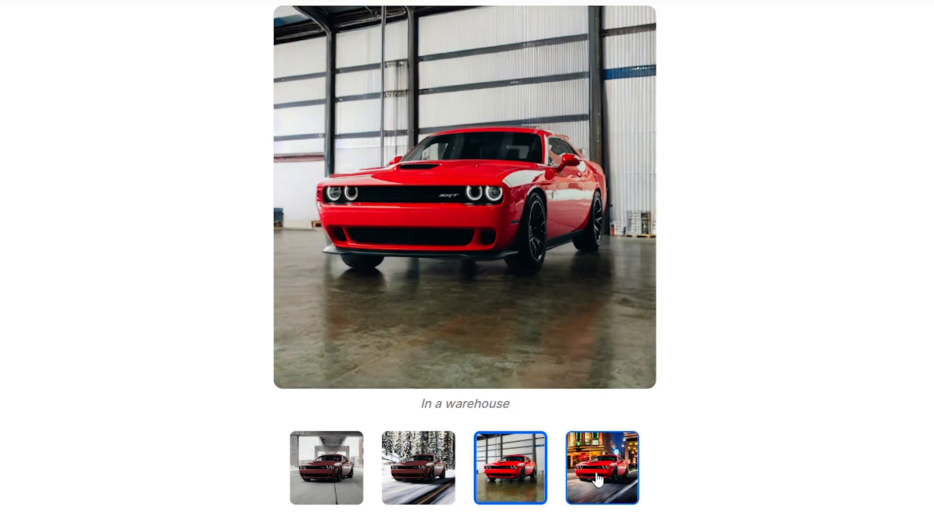
{"action": "left_click", "coordinate": [418, 467]}
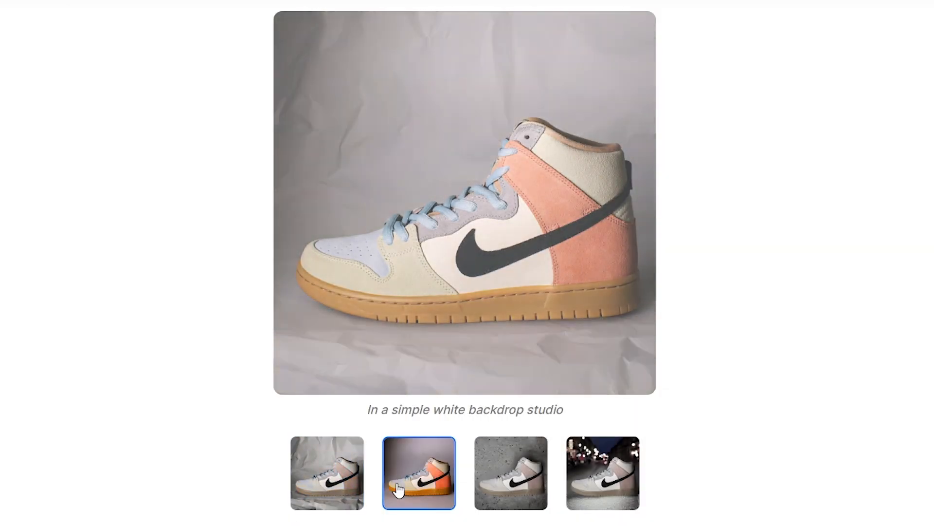
{"action": "left_click", "coordinate": [509, 475]}
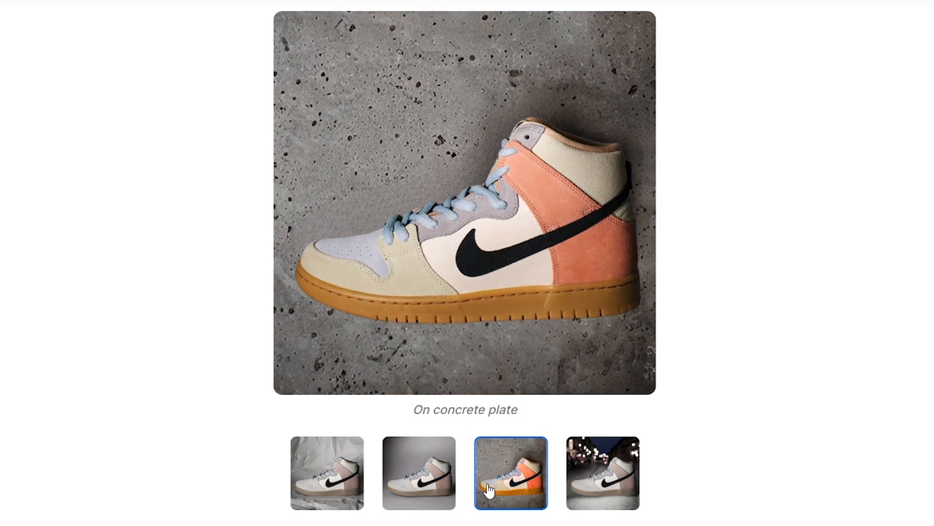
{"action": "left_click", "coordinate": [602, 474]}
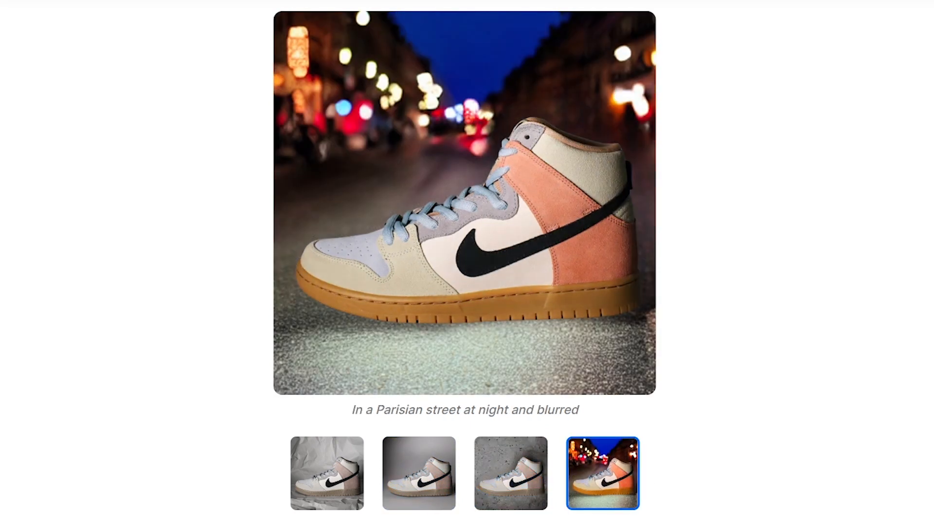
{"action": "left_click", "coordinate": [326, 473]}
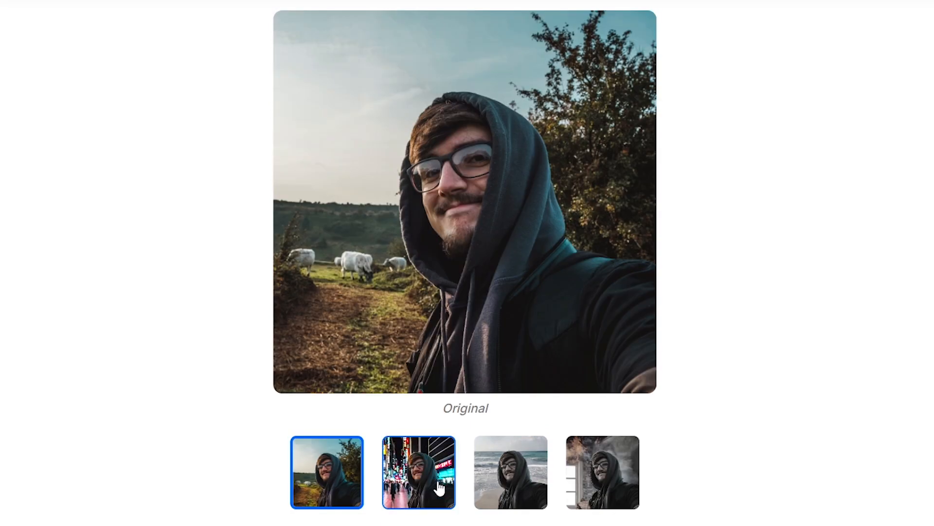
{"action": "left_click", "coordinate": [509, 473]}
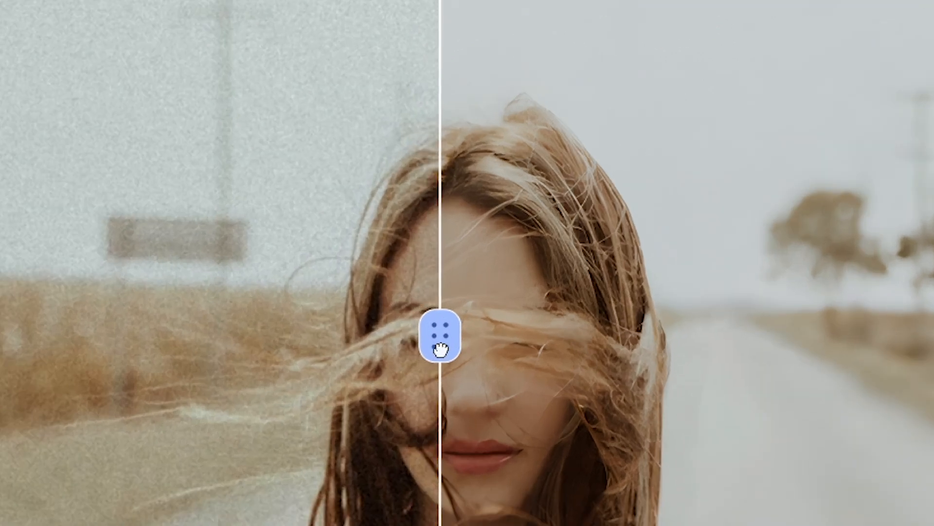
Step: Slide the before/after divider to compare the grainy portrait with its upscaled version
{"action": "left_click_drag", "start_coordinate": [441, 337], "coordinate": [471, 337]}
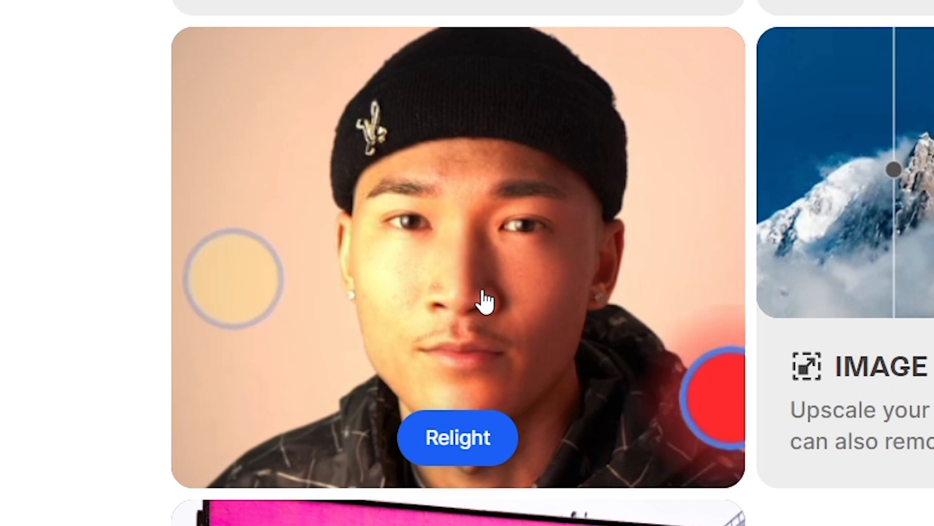
Step: In Relight, move the white light beside the face, then above the head's left side
{"action": "left_click", "coordinate": [457, 437]}
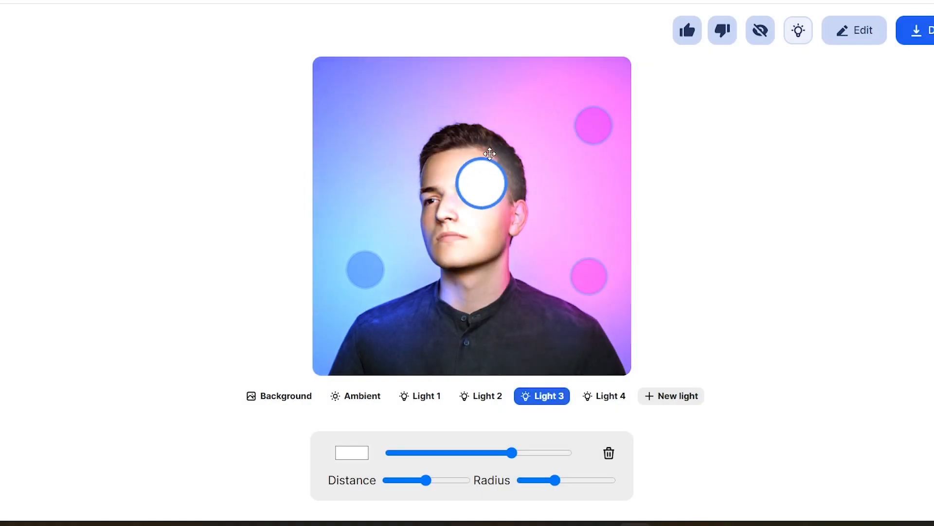
{"action": "left_click_drag", "start_coordinate": [483, 181], "coordinate": [541, 210]}
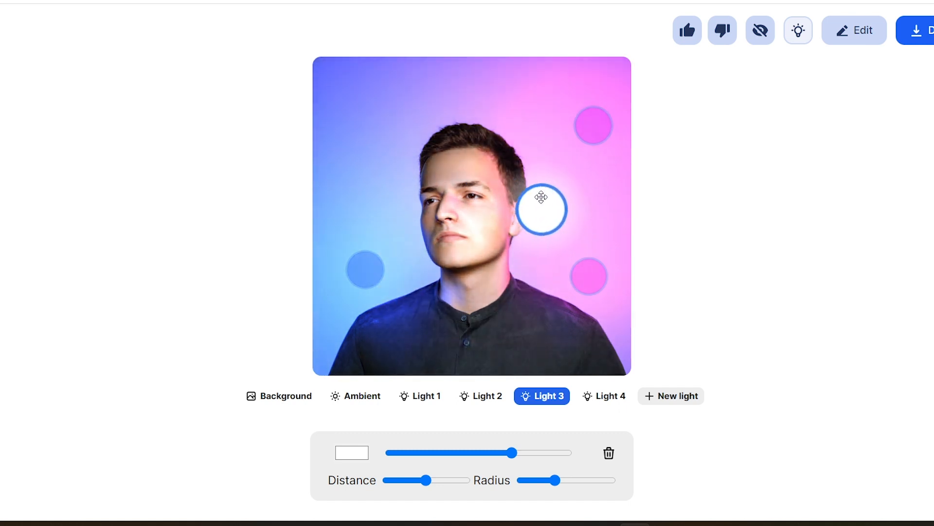
{"action": "left_click_drag", "start_coordinate": [541, 210], "coordinate": [413, 142]}
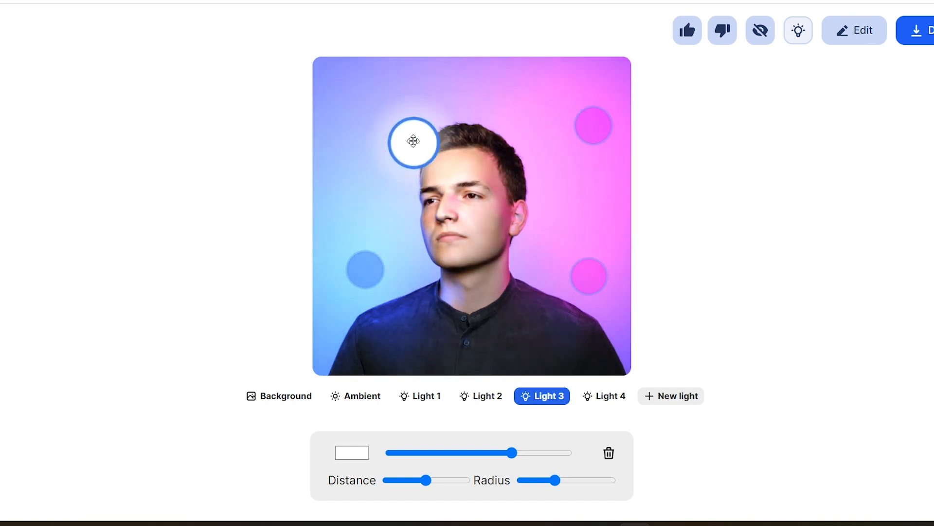
{"action": "left_click", "coordinate": [798, 30]}
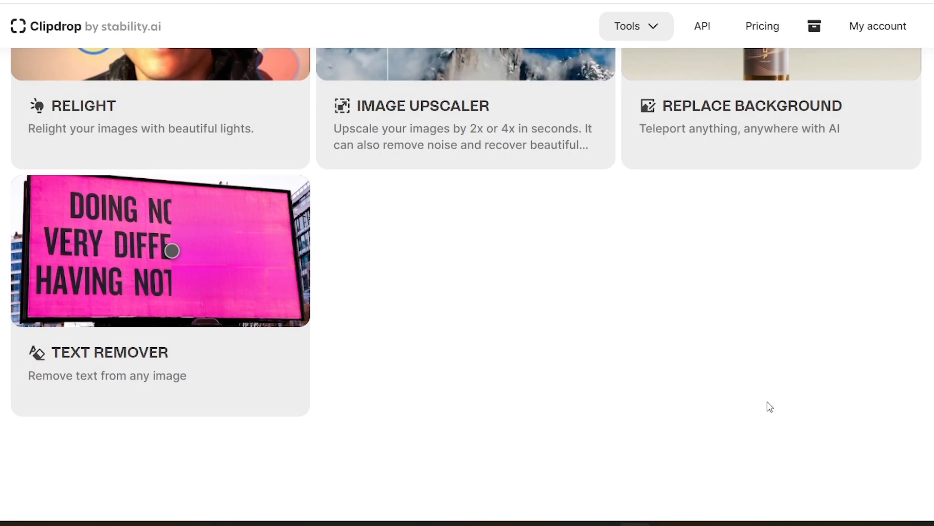
Step: Open the Text Remover page and try its image upload area
{"action": "left_click", "coordinate": [159, 250]}
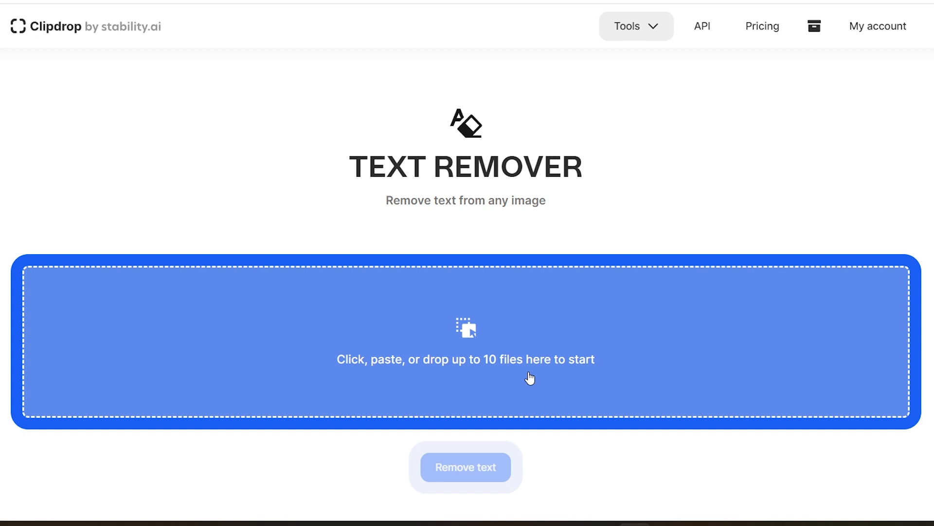
{"action": "left_click", "coordinate": [761, 26]}
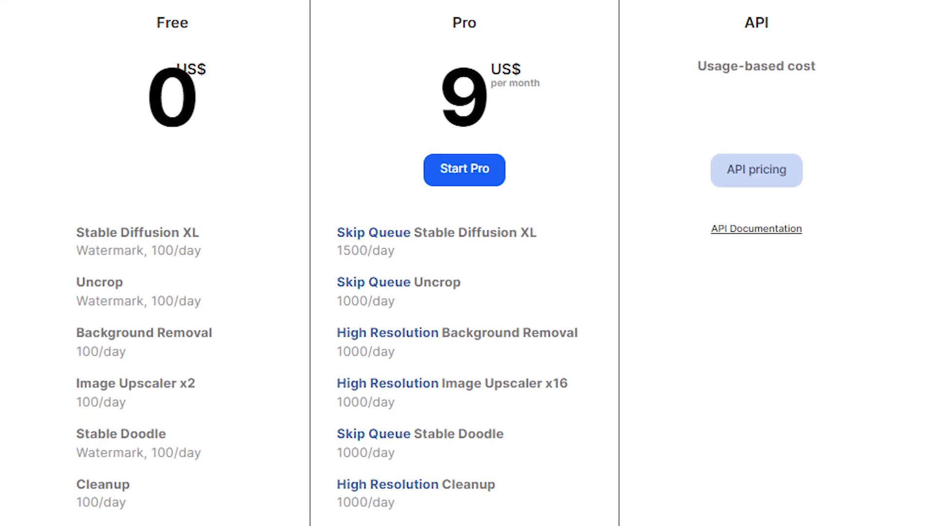
Step: Scroll the pricing comparison down to the Relight, Text Remover and Replace Background limits
{"action": "scroll", "scroll_direction": "down", "scroll_amount": 3}
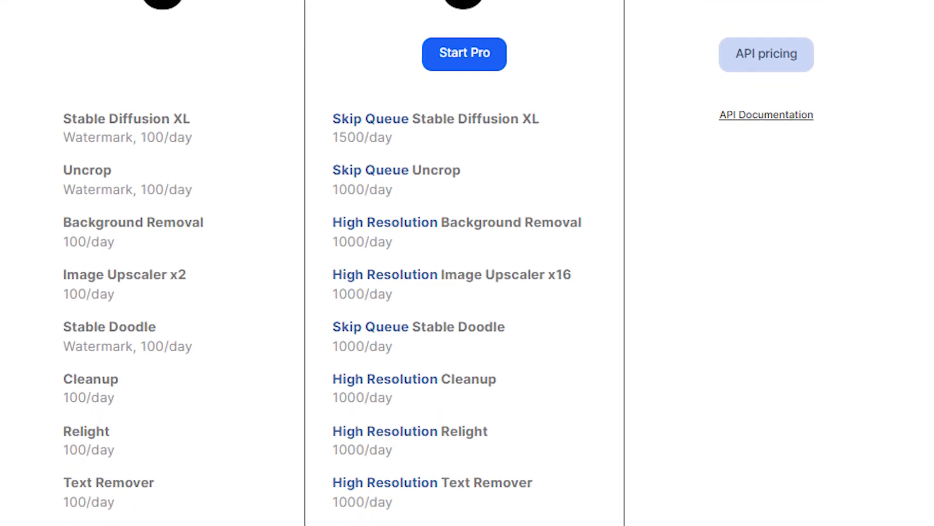
{"action": "scroll", "scroll_direction": "down", "scroll_amount": 3}
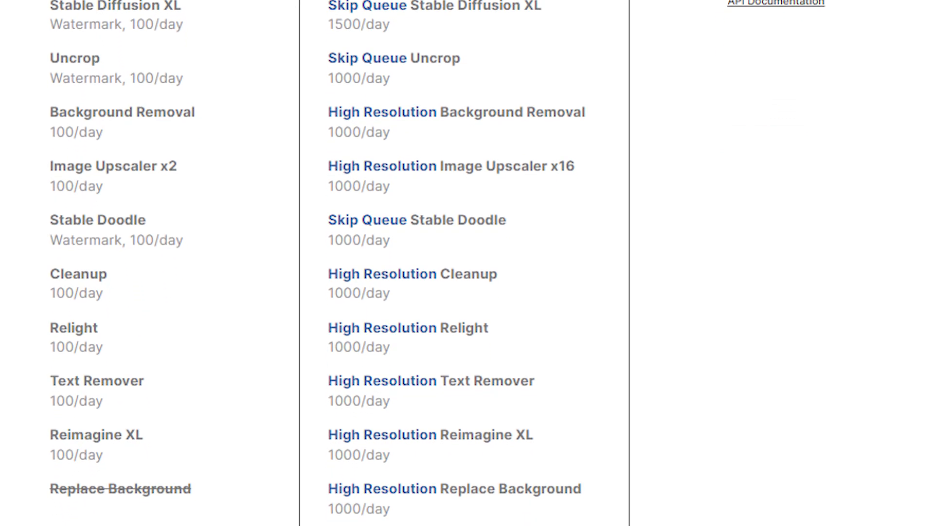